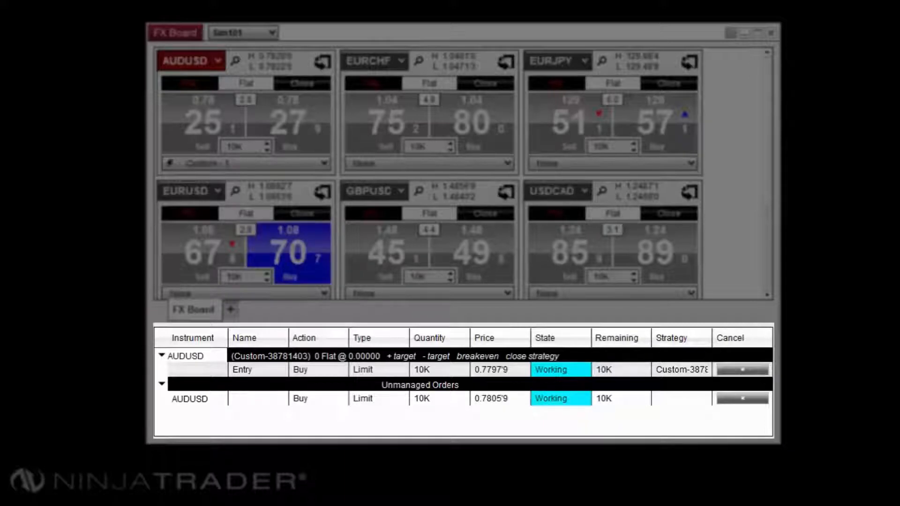
Switch the AUDUSD tile to advanced order entry and bring up the Entry order's actions
click(570, 122)
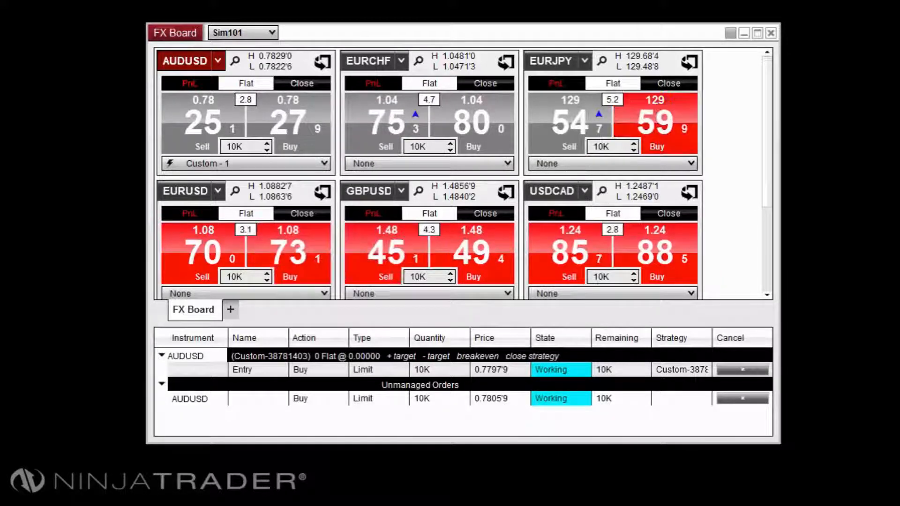
right_click(299, 57)
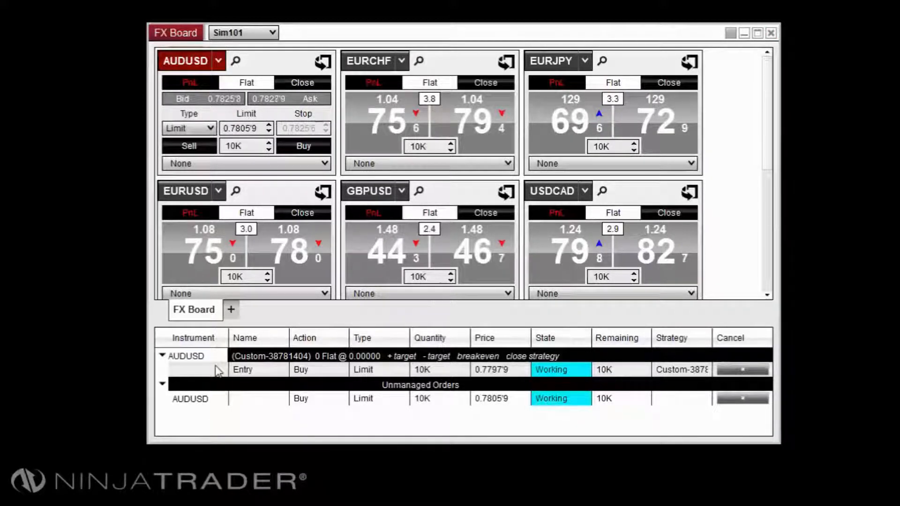
right_click(219, 370)
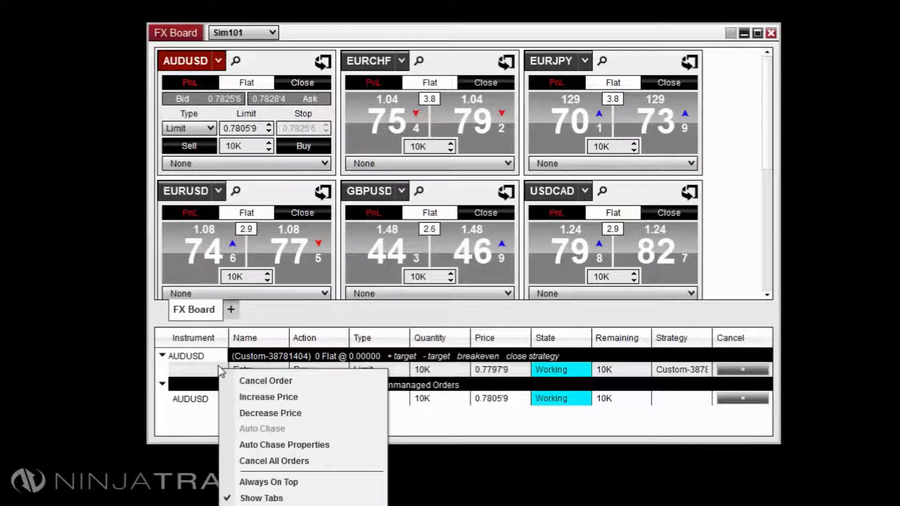
Dismiss the order menu and browse the board's Add Instrument(s) FOREX submenu
click(255, 324)
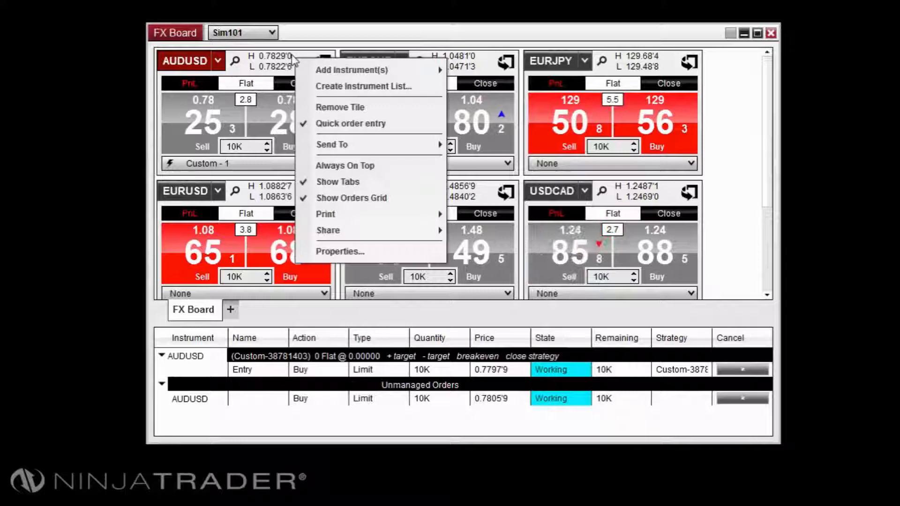
mouse_move(352, 69)
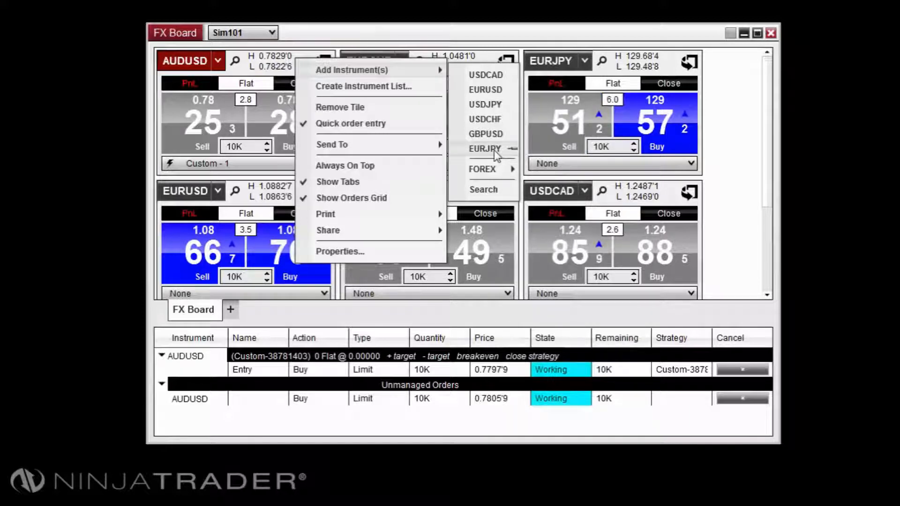
click(482, 169)
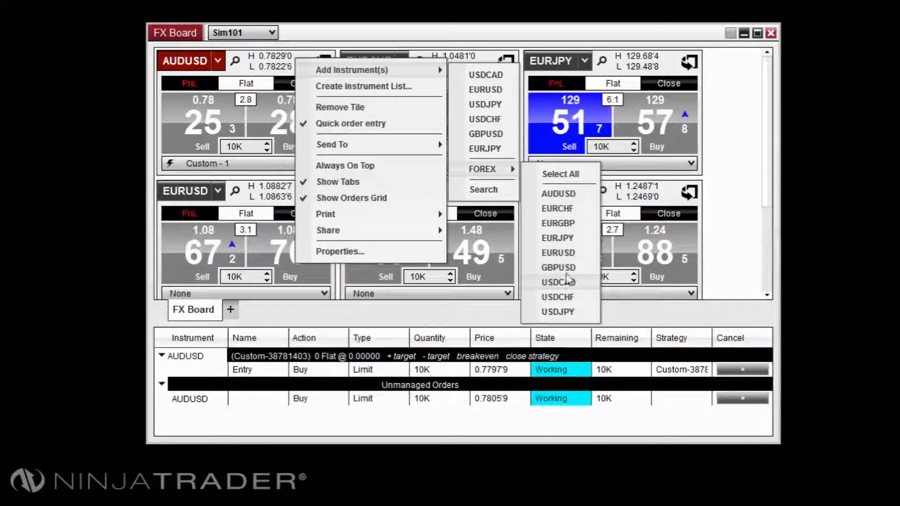
click(558, 282)
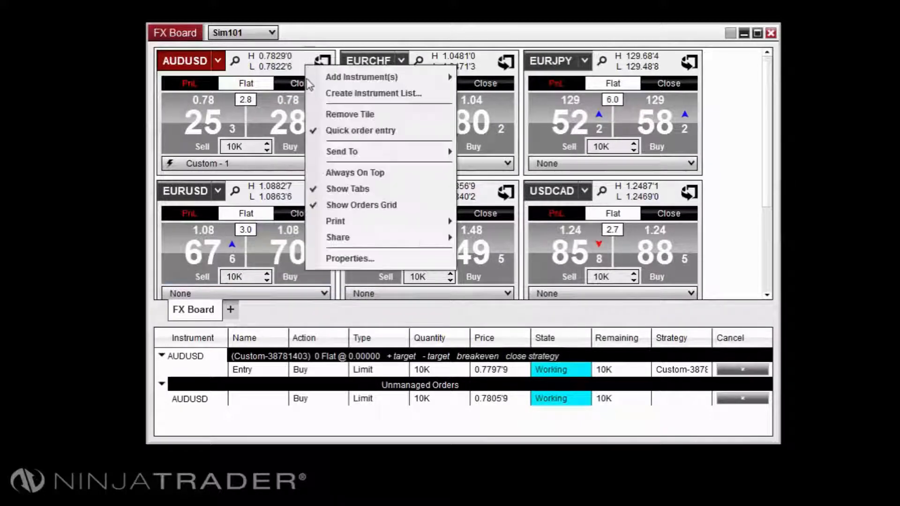
mouse_move(362, 76)
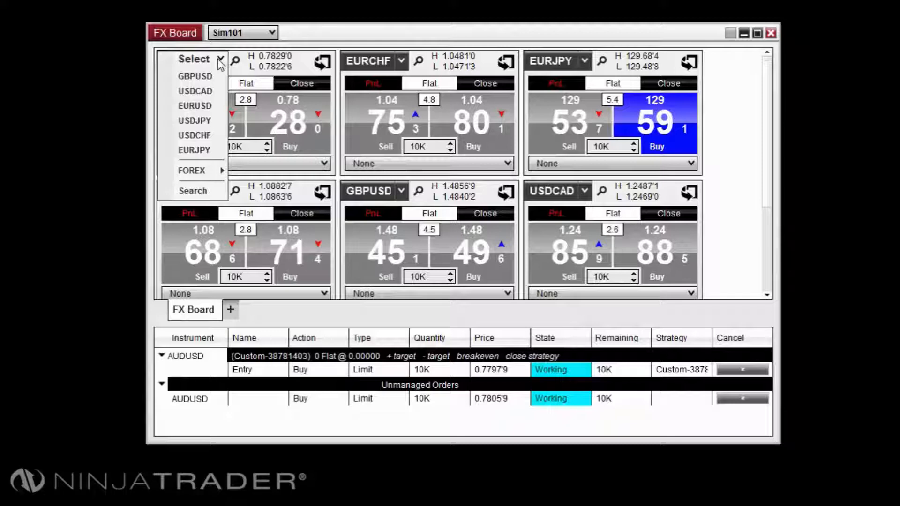
Replace the AUDUSD tile via its instrument selector so EURCHF comes first
click(194, 106)
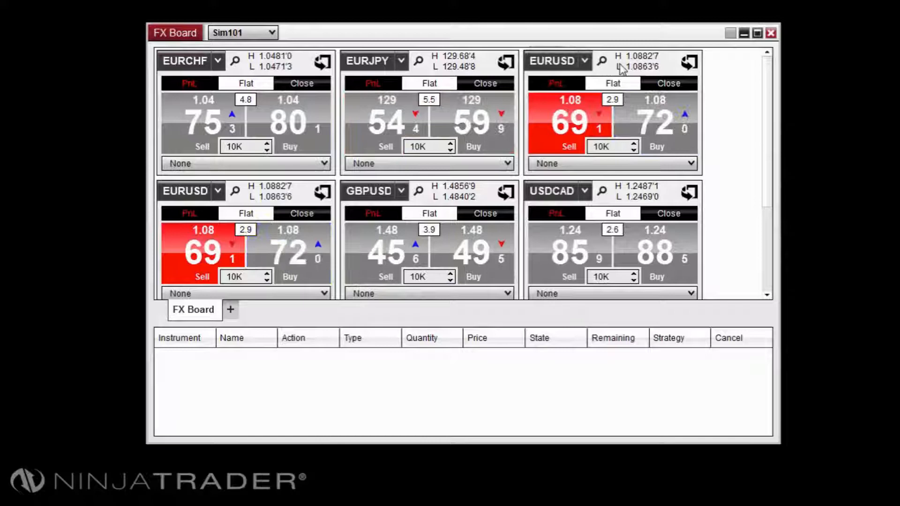
Add USDCHF as the sixth tile, then open and close the board's Properties
right_click(551, 61)
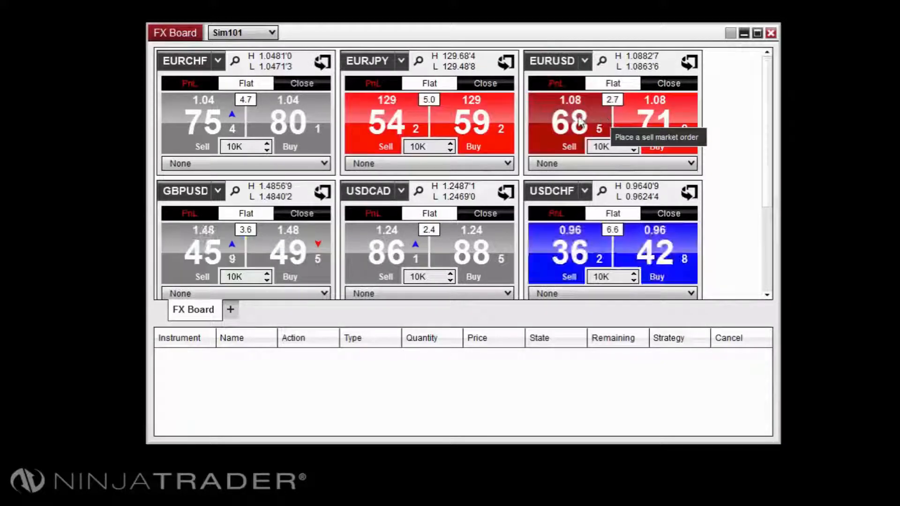
right_click(298, 46)
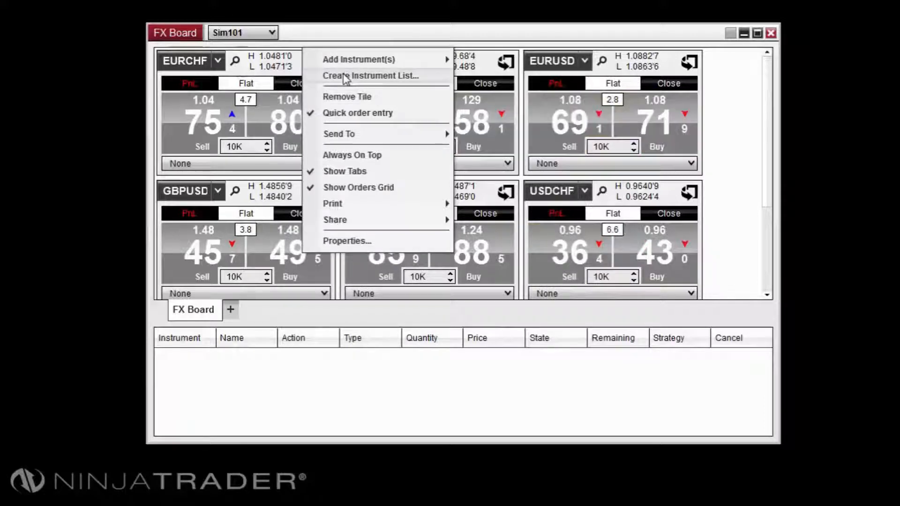
mouse_move(359, 59)
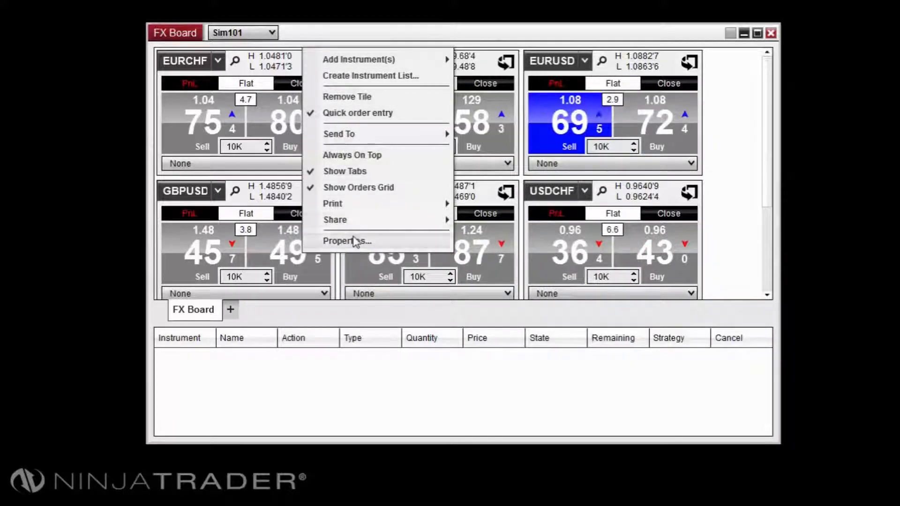
click(347, 241)
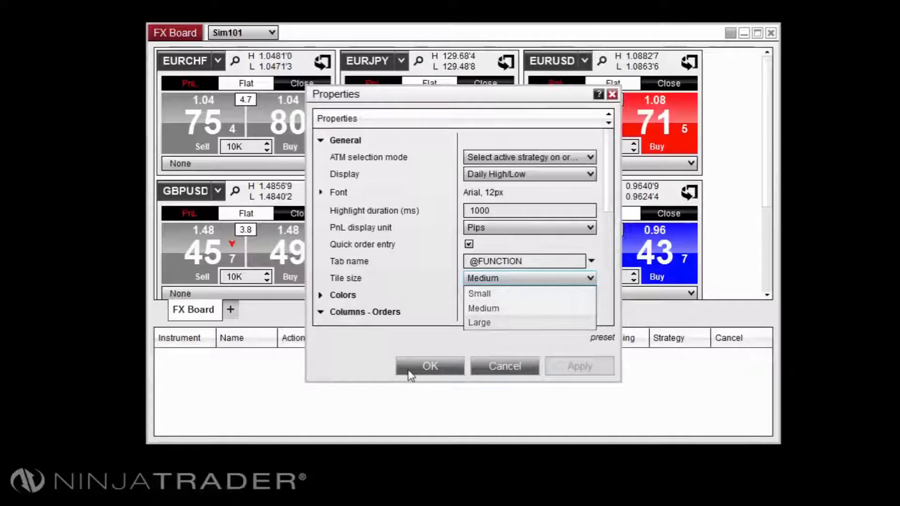
click(429, 366)
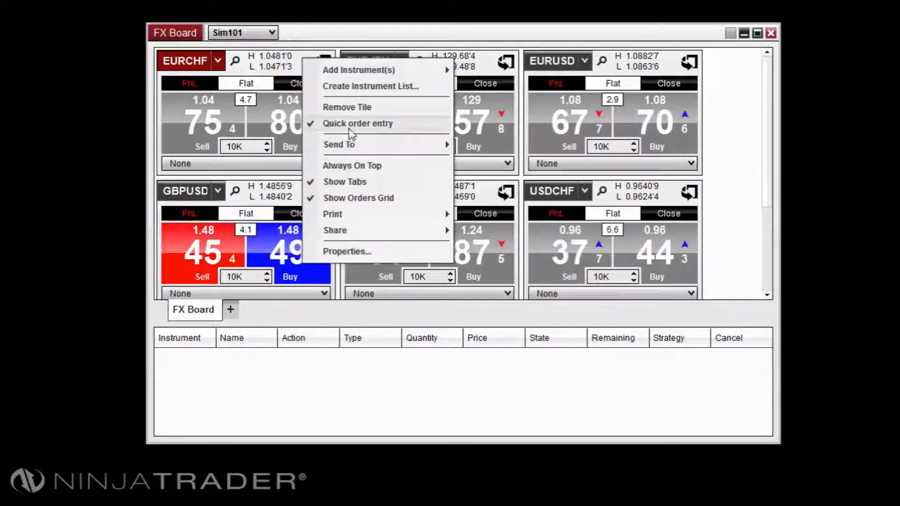
Uncheck Quick order entry and change Highlight duration from 2000 to 0 ms
click(358, 124)
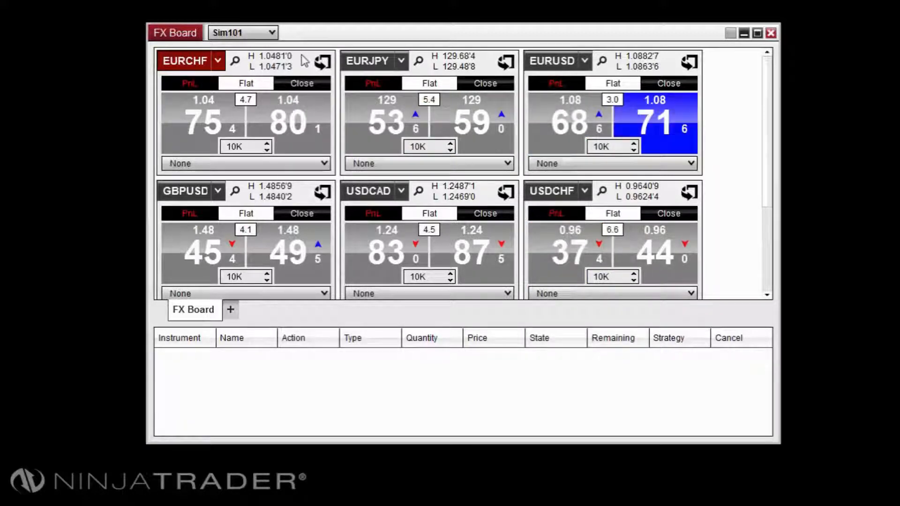
right_click(374, 69)
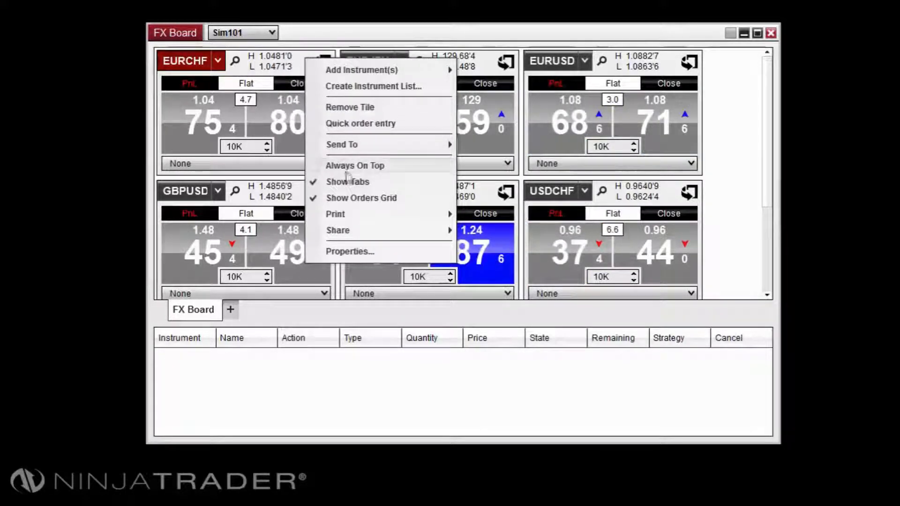
click(348, 251)
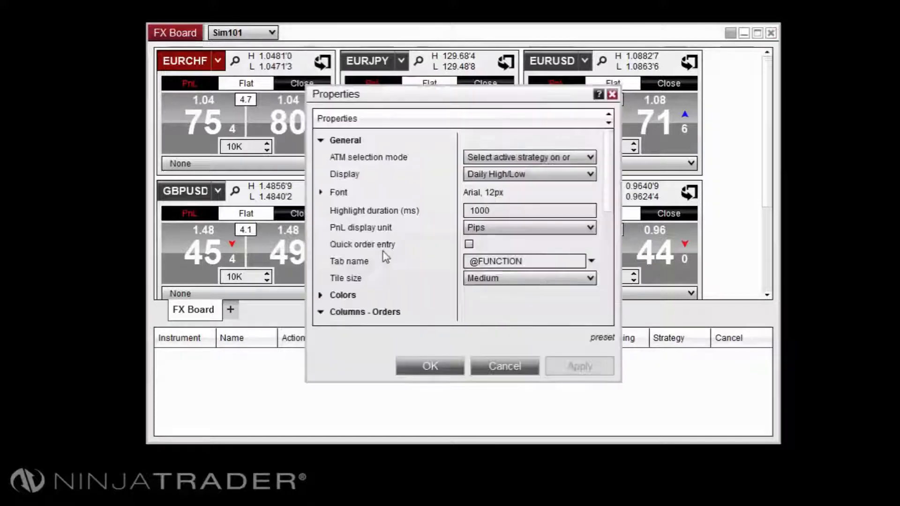
click(528, 210)
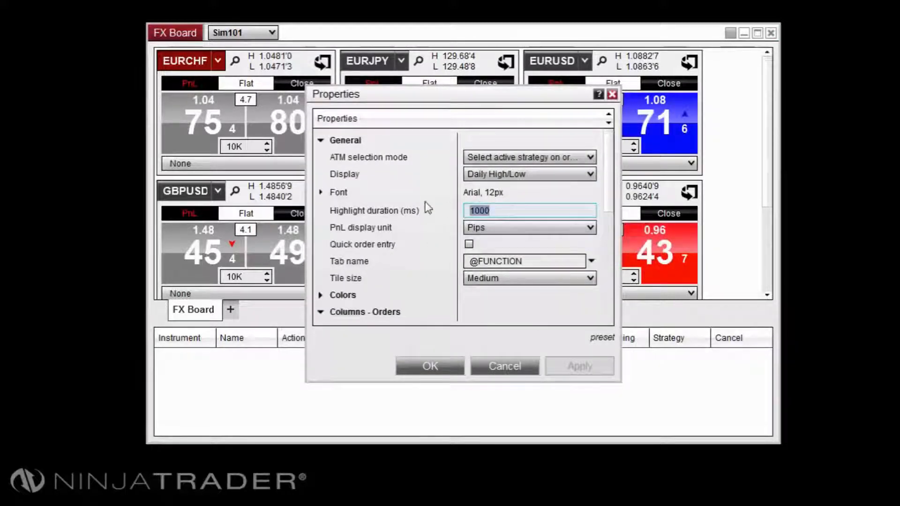
text(2000)
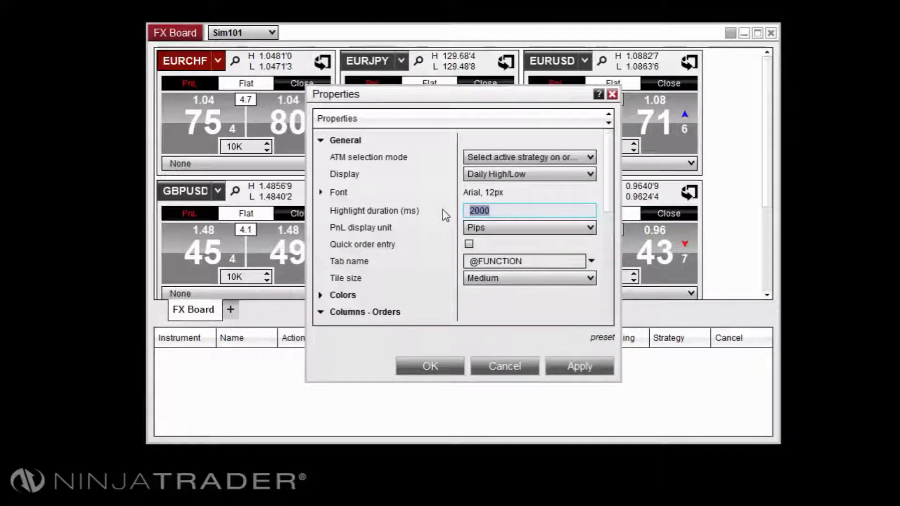
text(0)
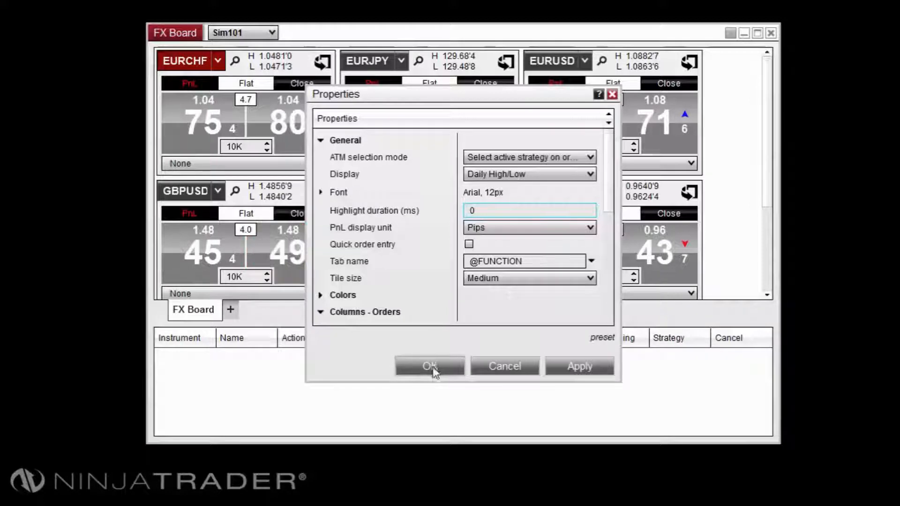
click(430, 367)
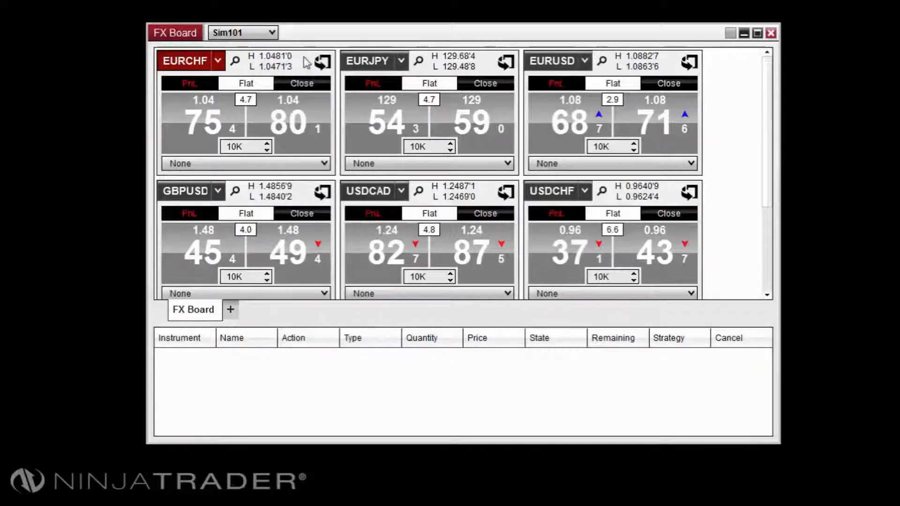
Set the FX Board's Display property to None and confirm the properties
right_click(307, 63)
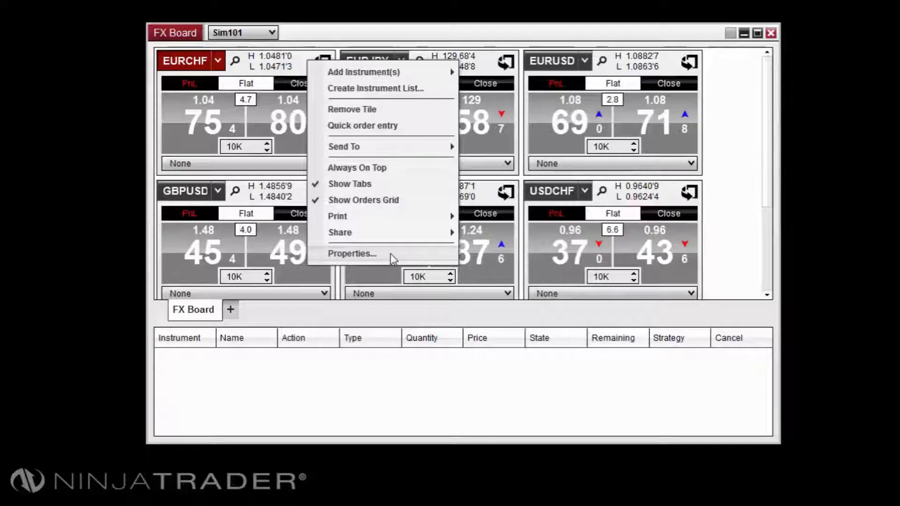
click(351, 253)
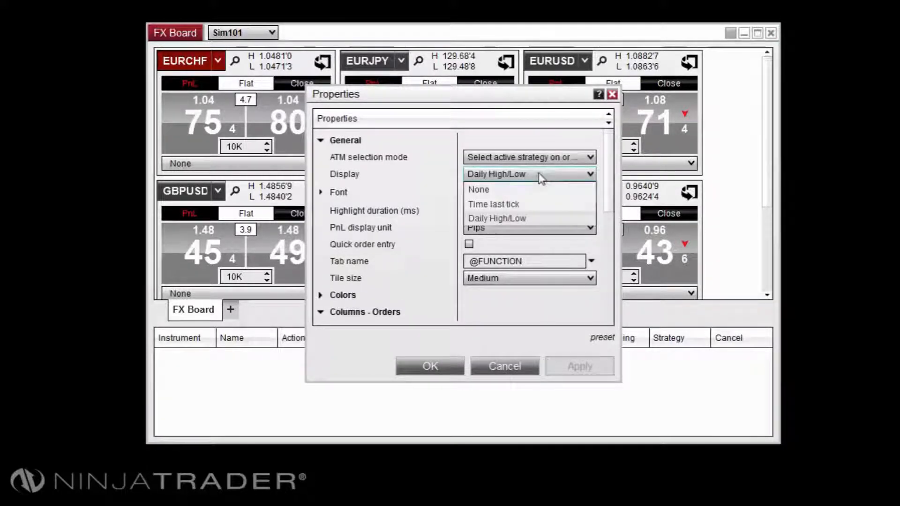
click(479, 189)
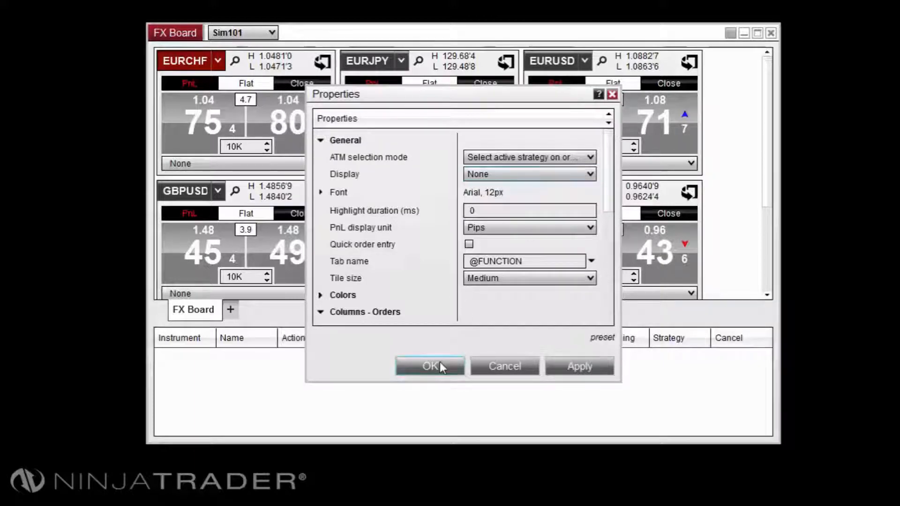
click(430, 366)
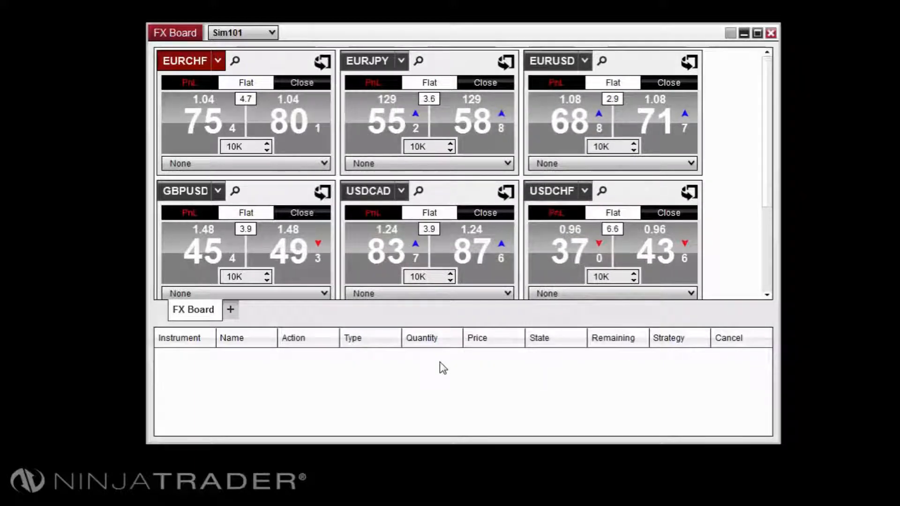